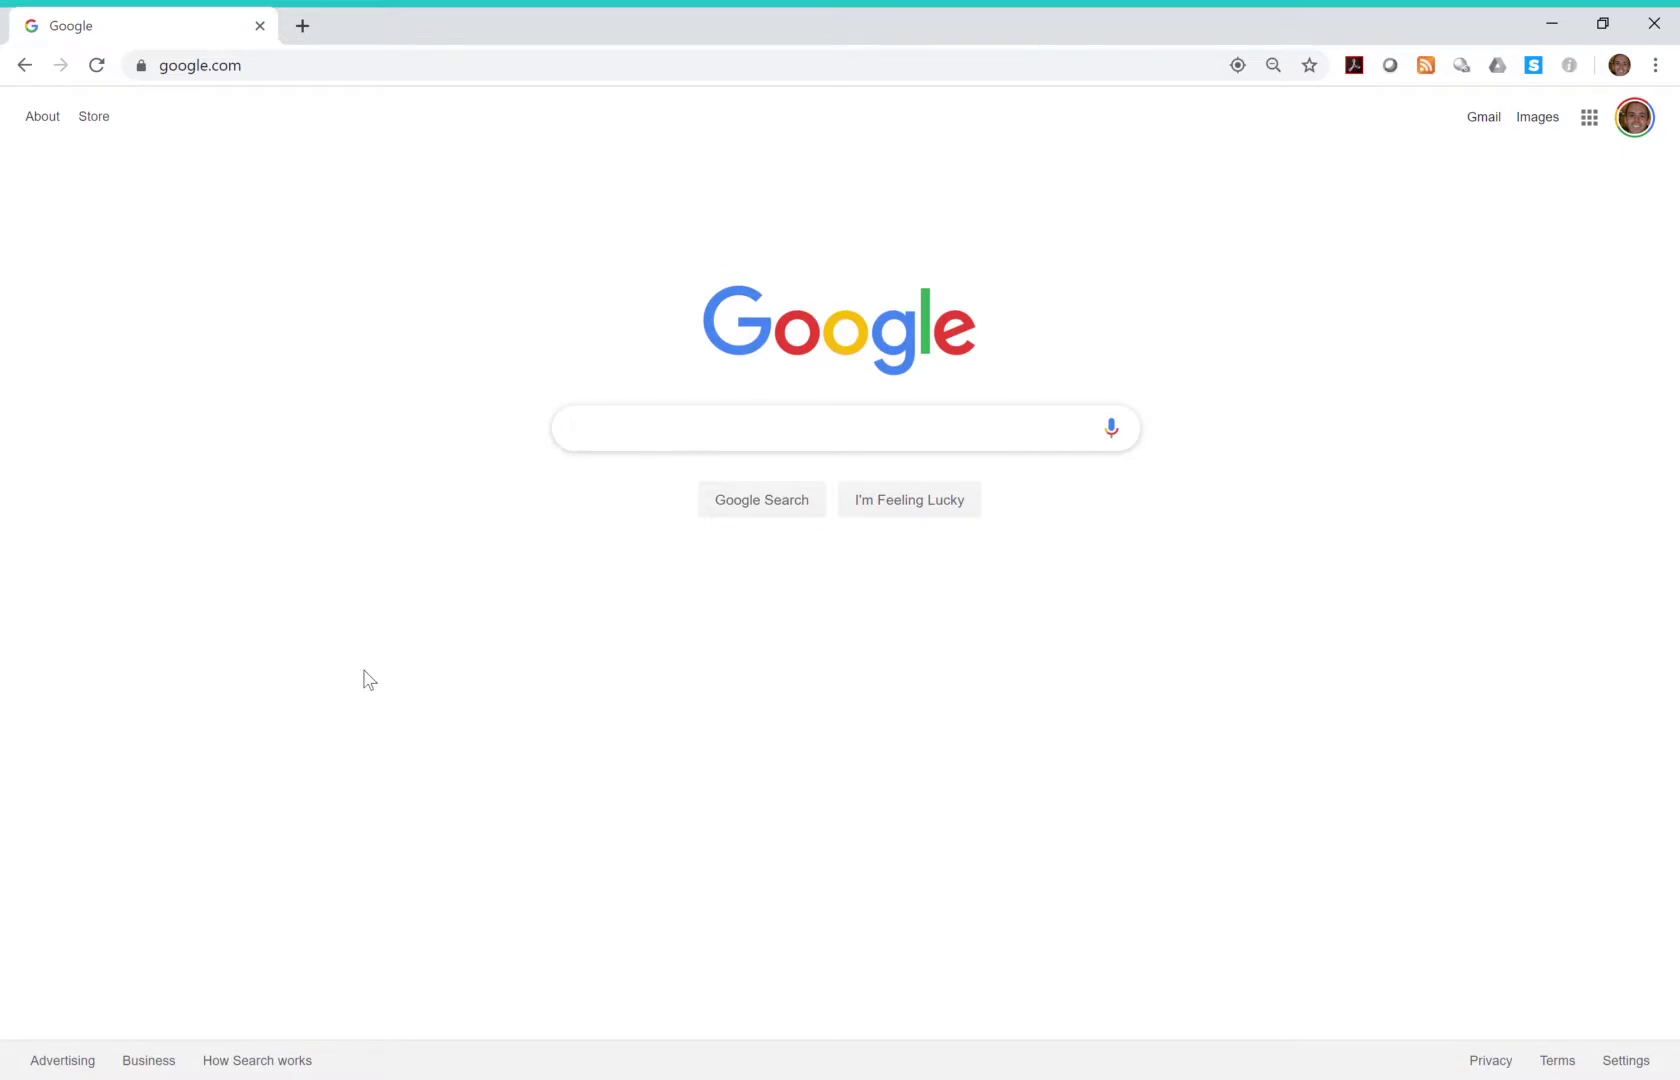
pyautogui.moveTo(482, 60)
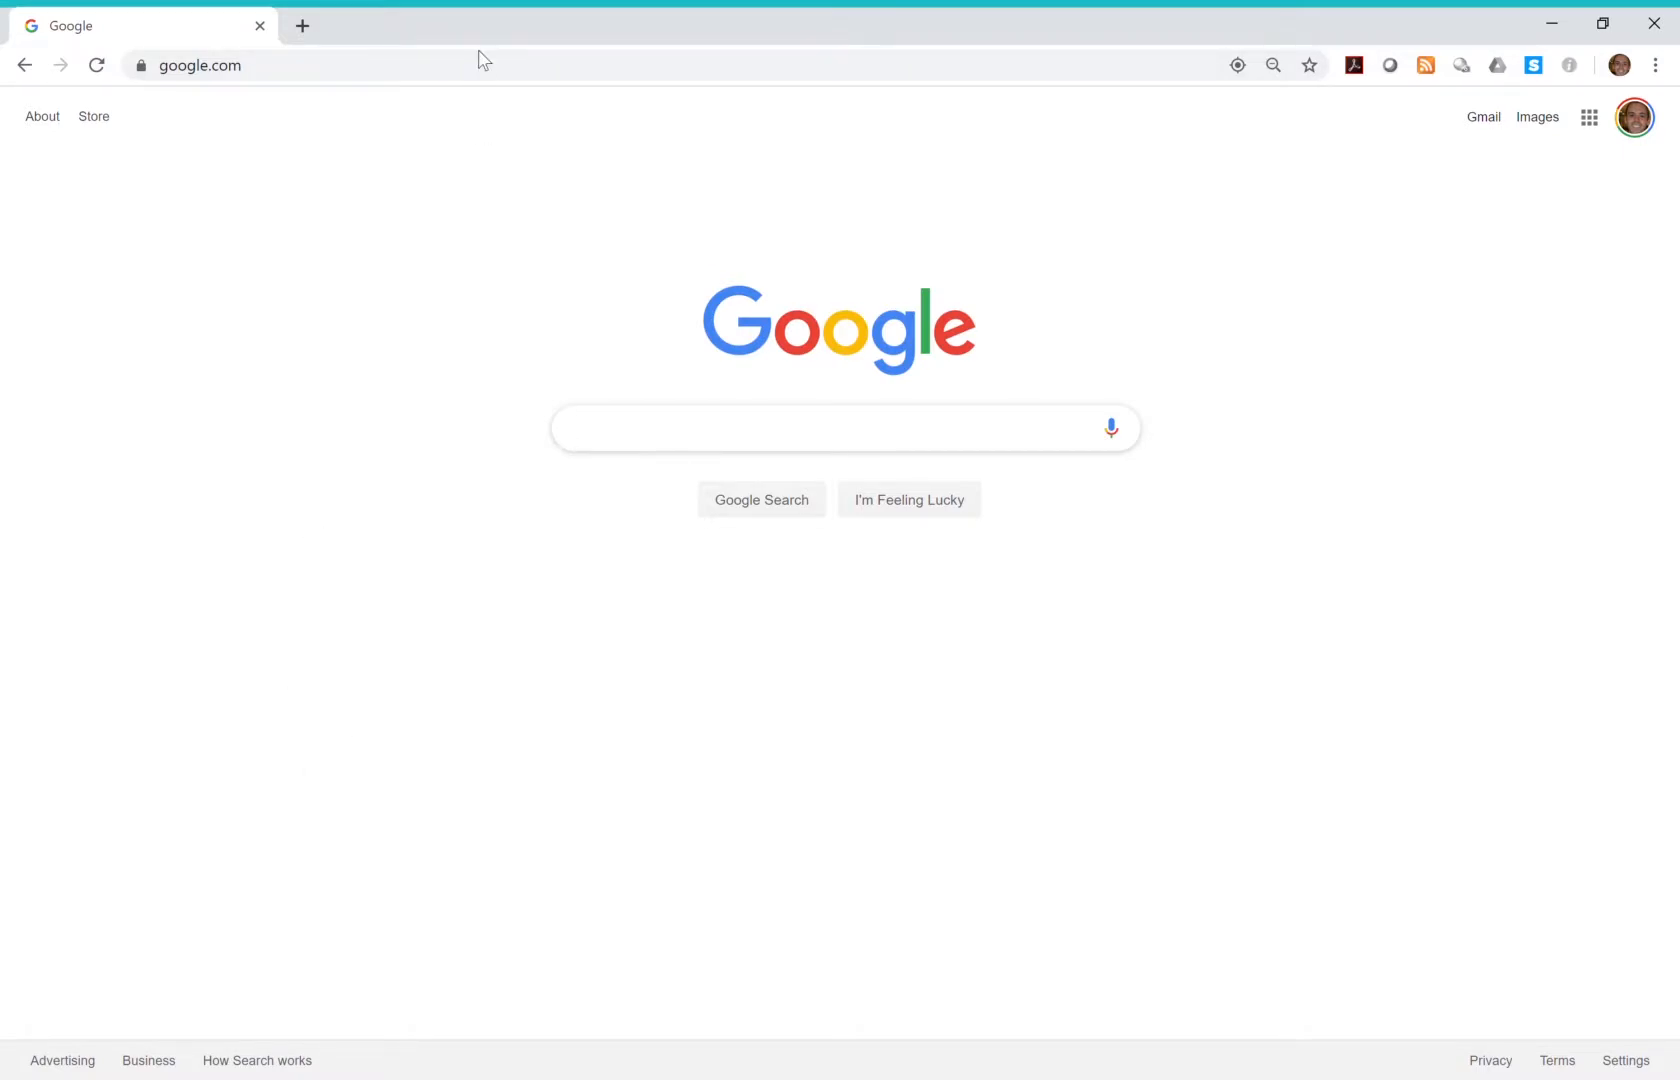
# - Go to the shortened link bit.ly/BHCschedule to reach the employee scheduling page
pyautogui.write('birt.')
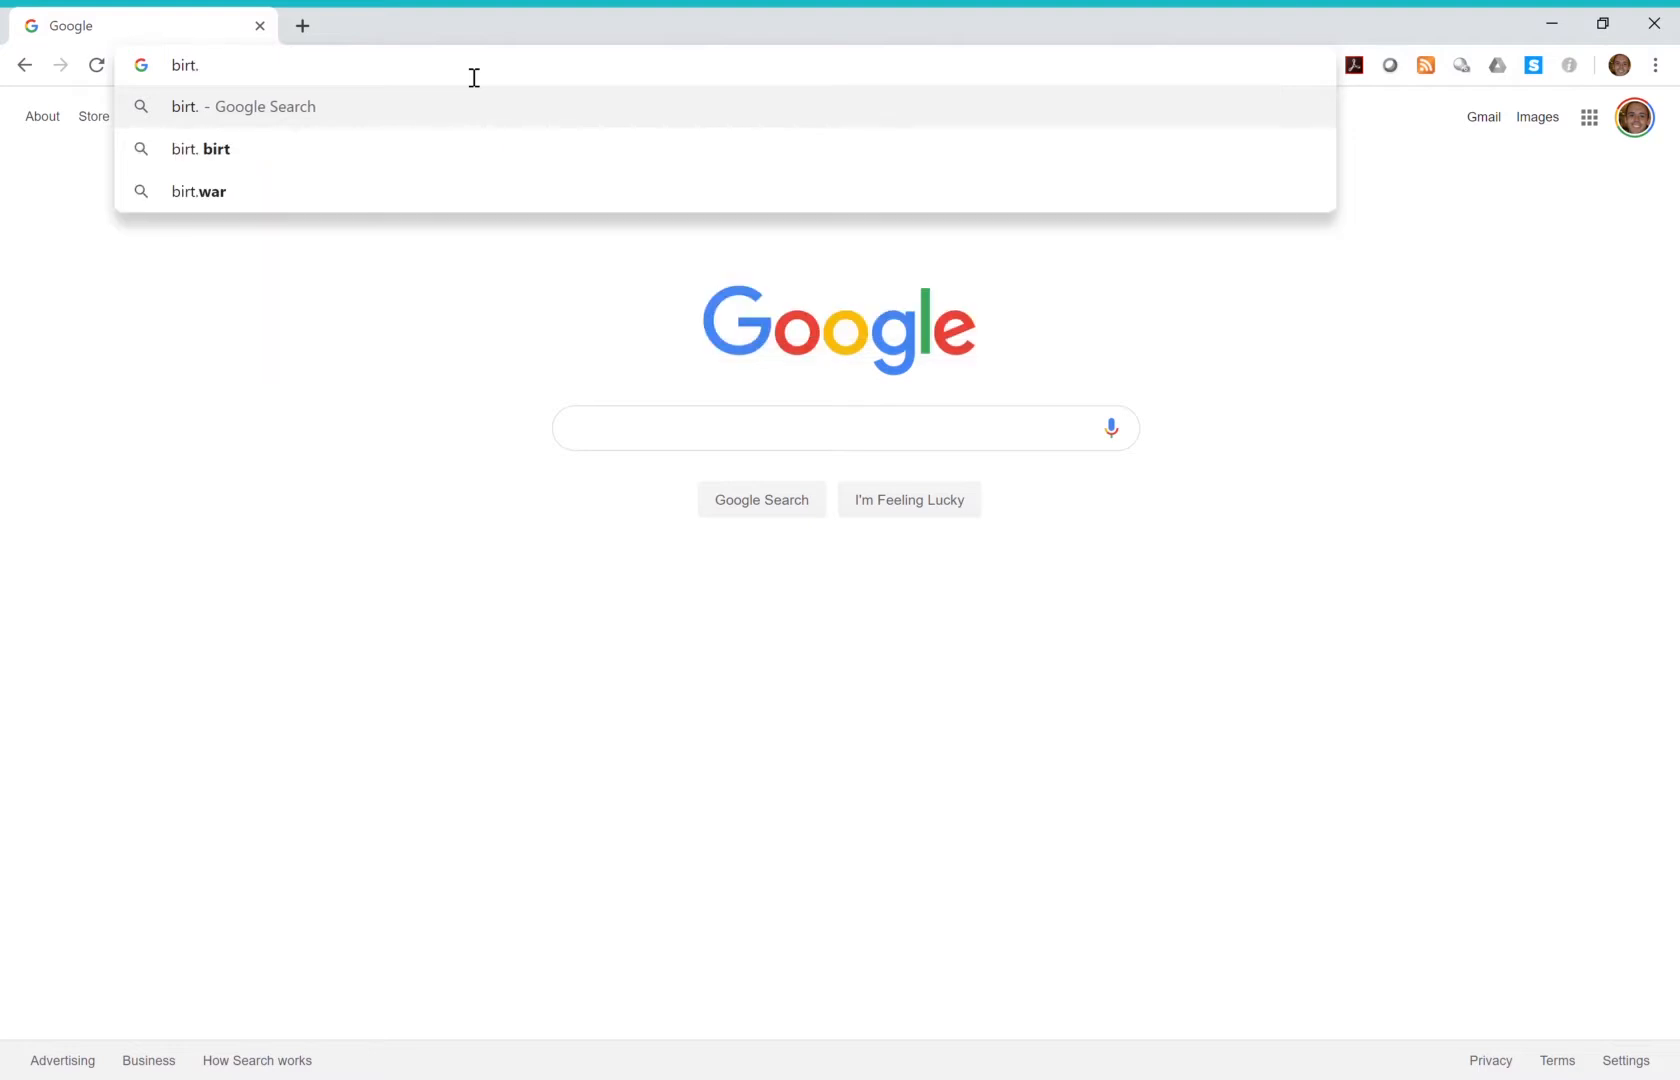
pyautogui.write('bit.ly/BHCschedule')
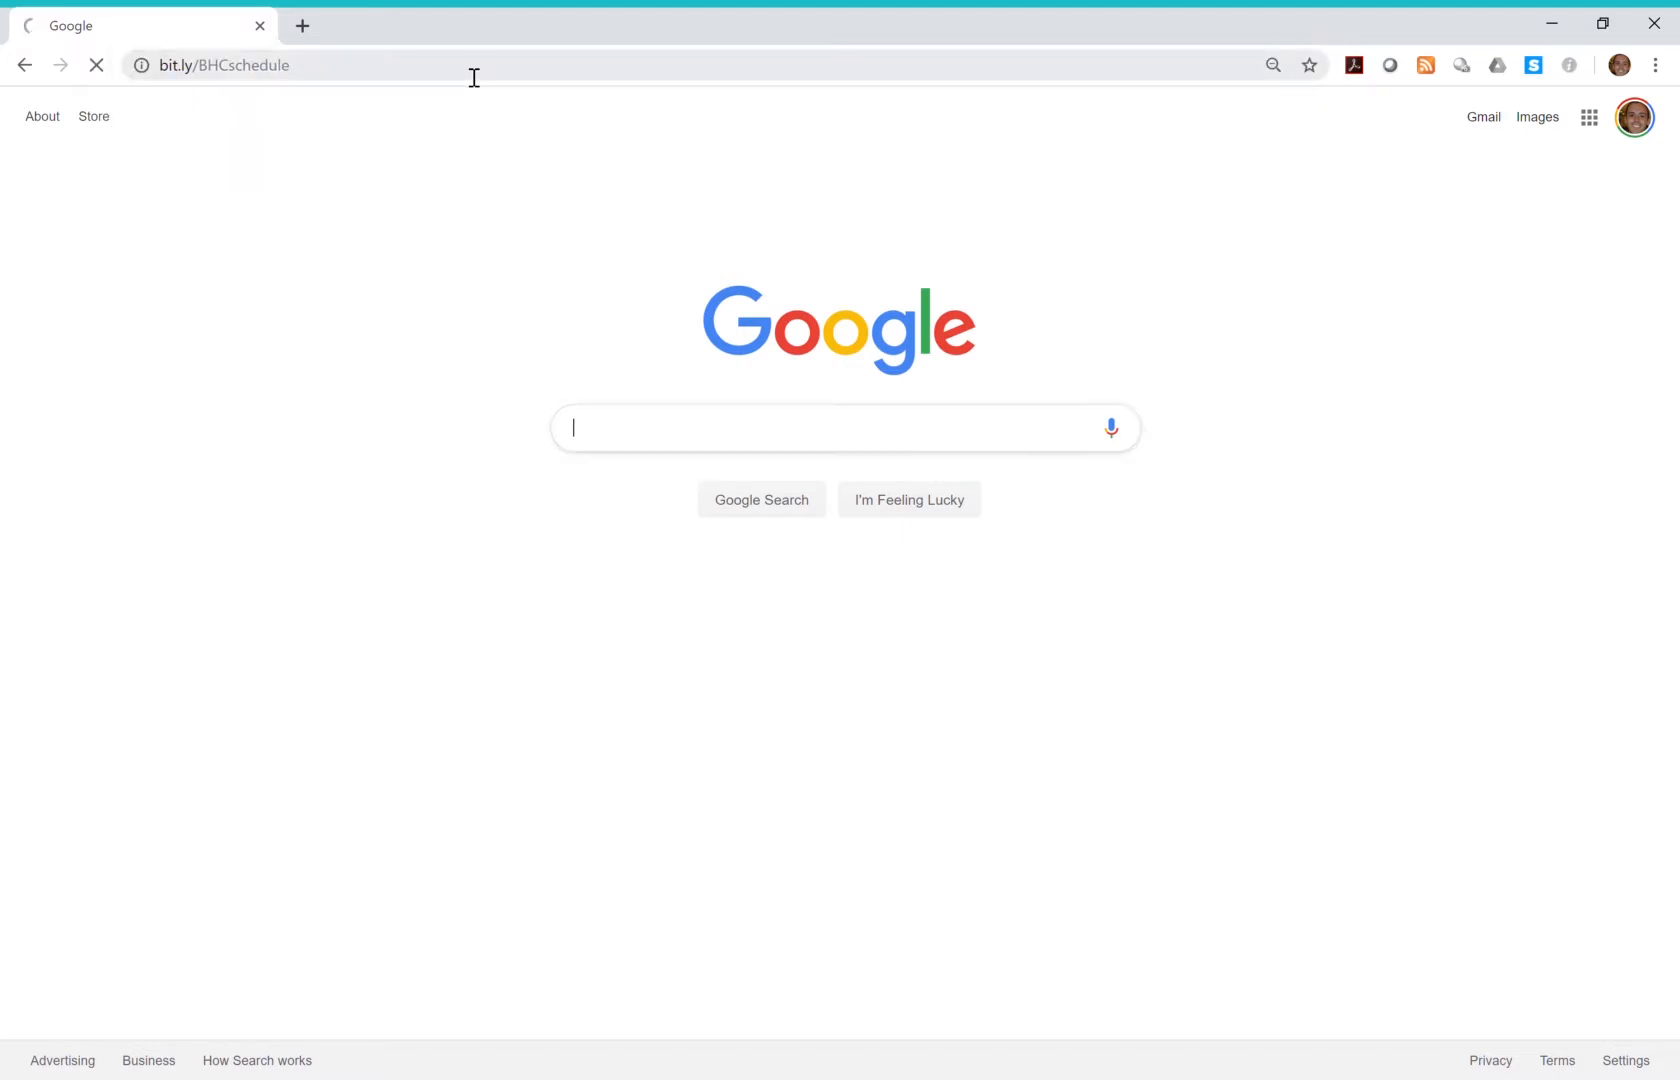
pyautogui.press('Return')
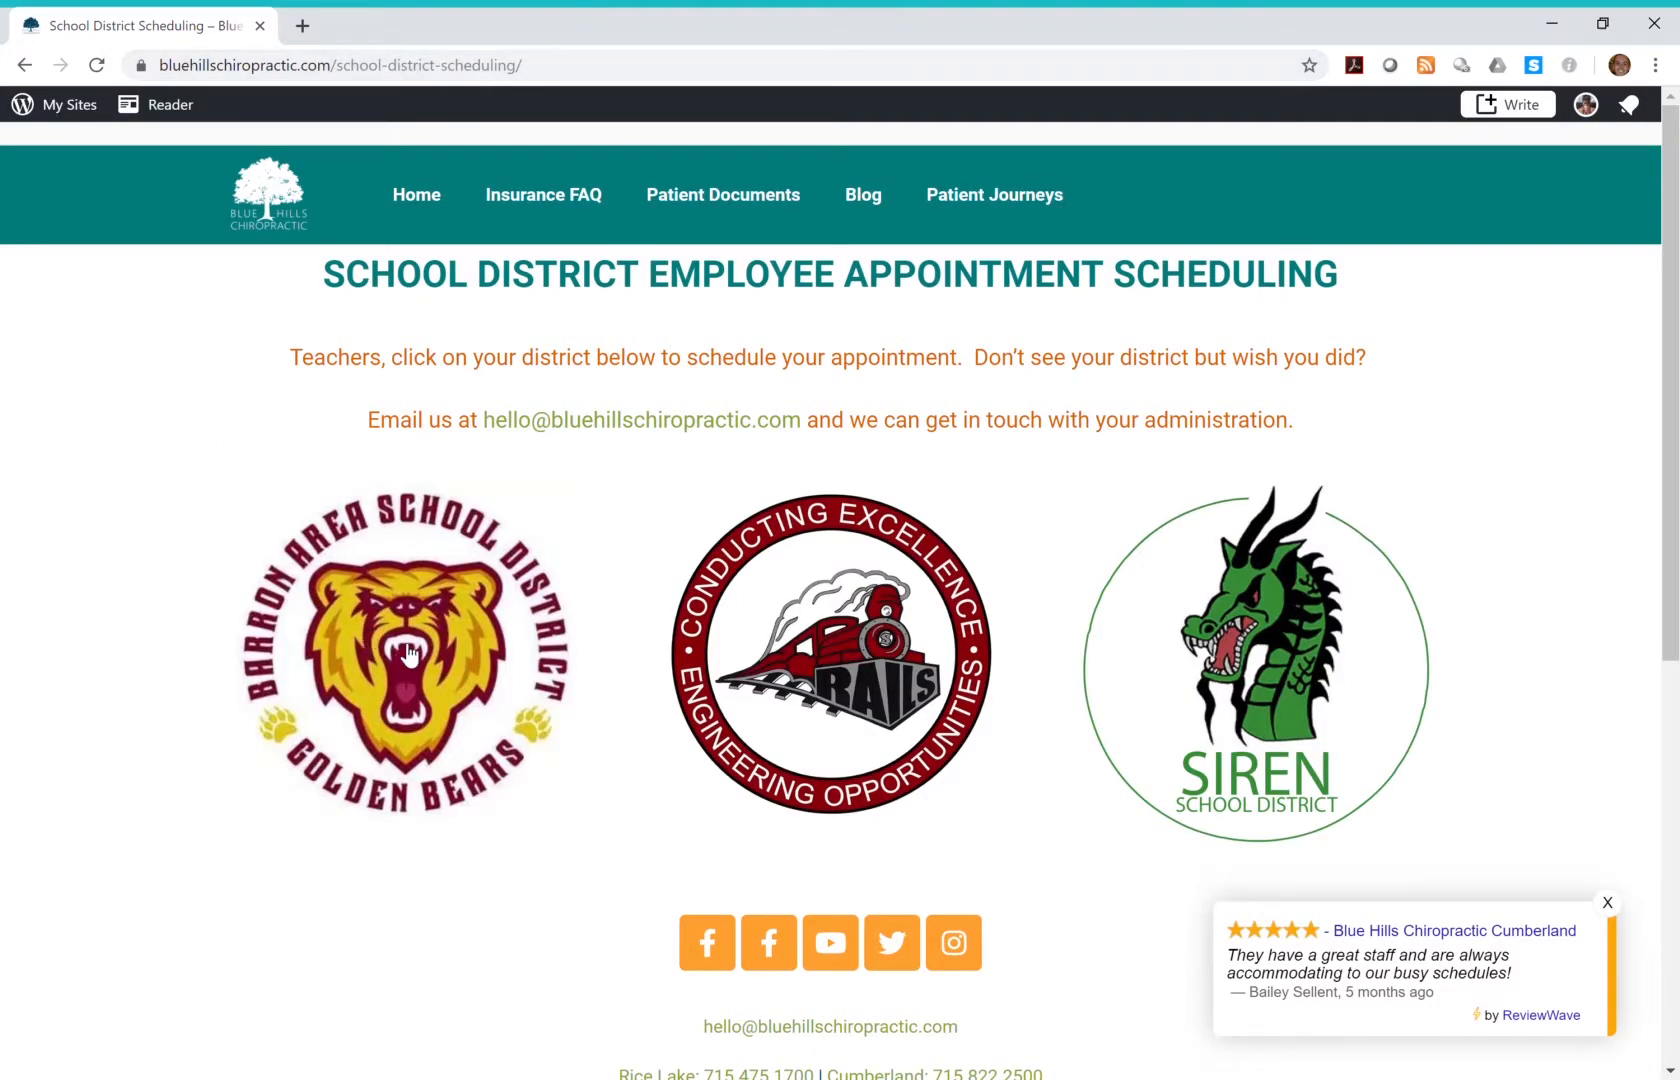
# - Choose the Barron School District and select the $35.00 Adjustment appointment
pyautogui.click(404, 654)
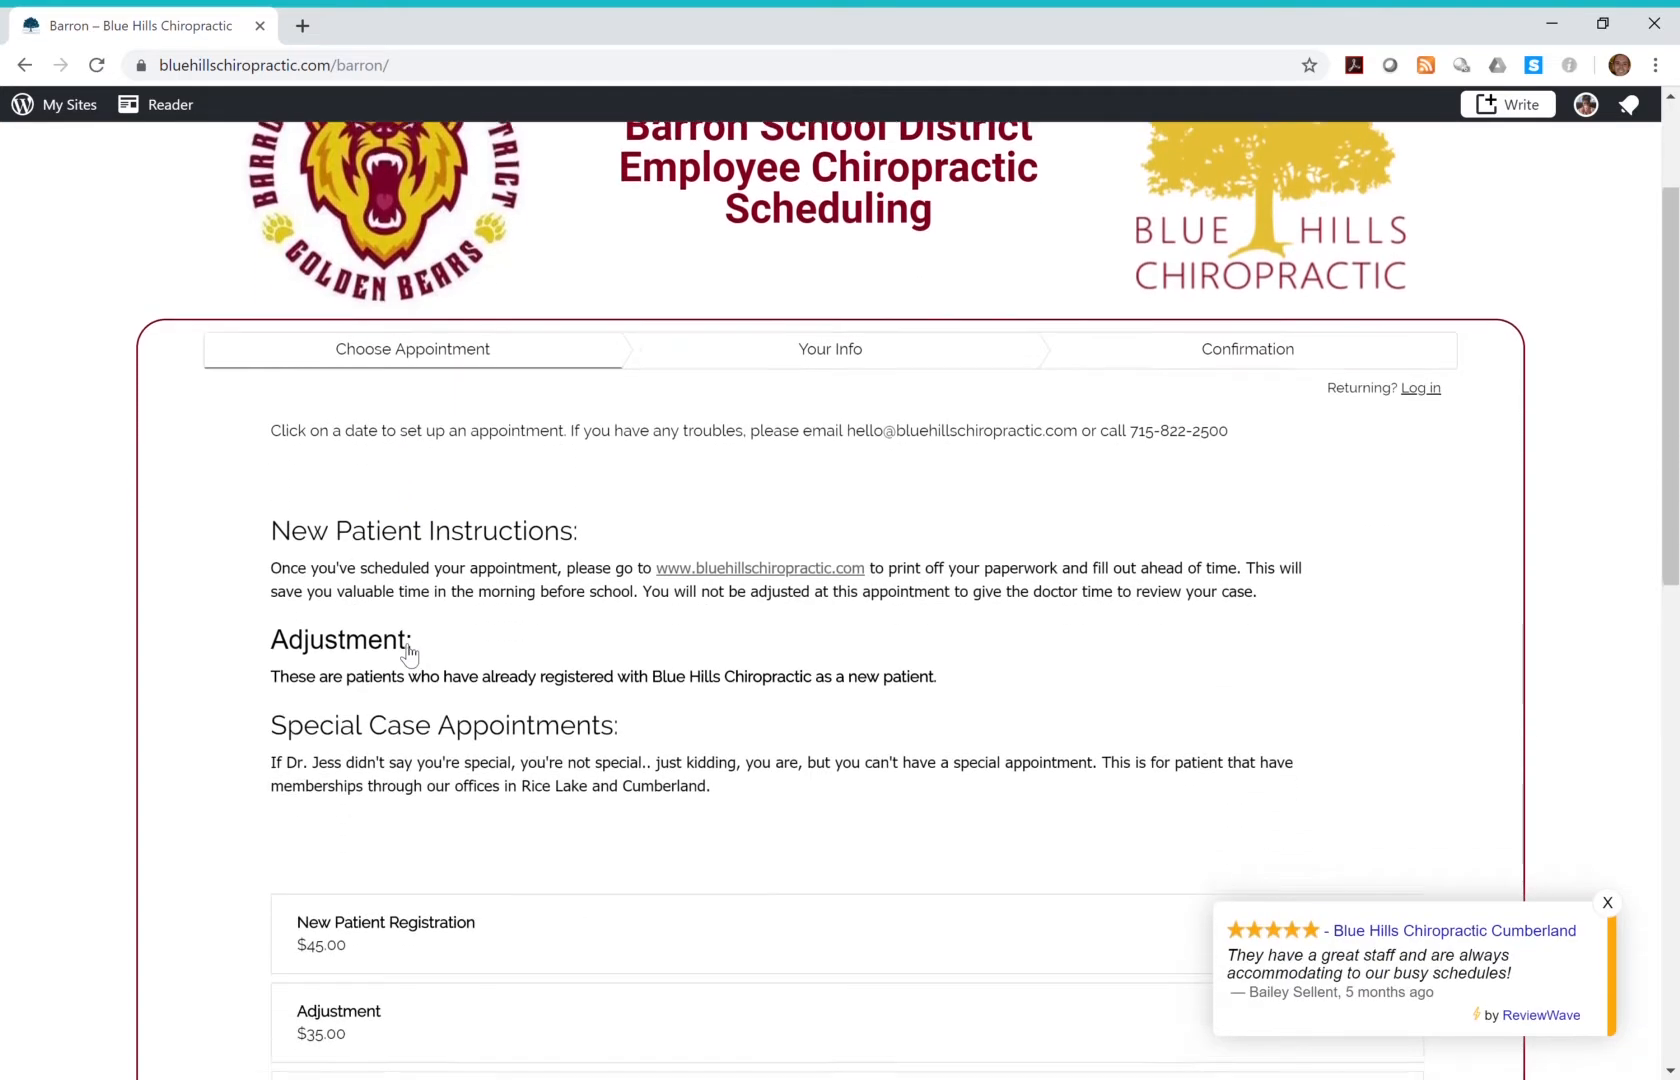
pyautogui.scroll(-3)
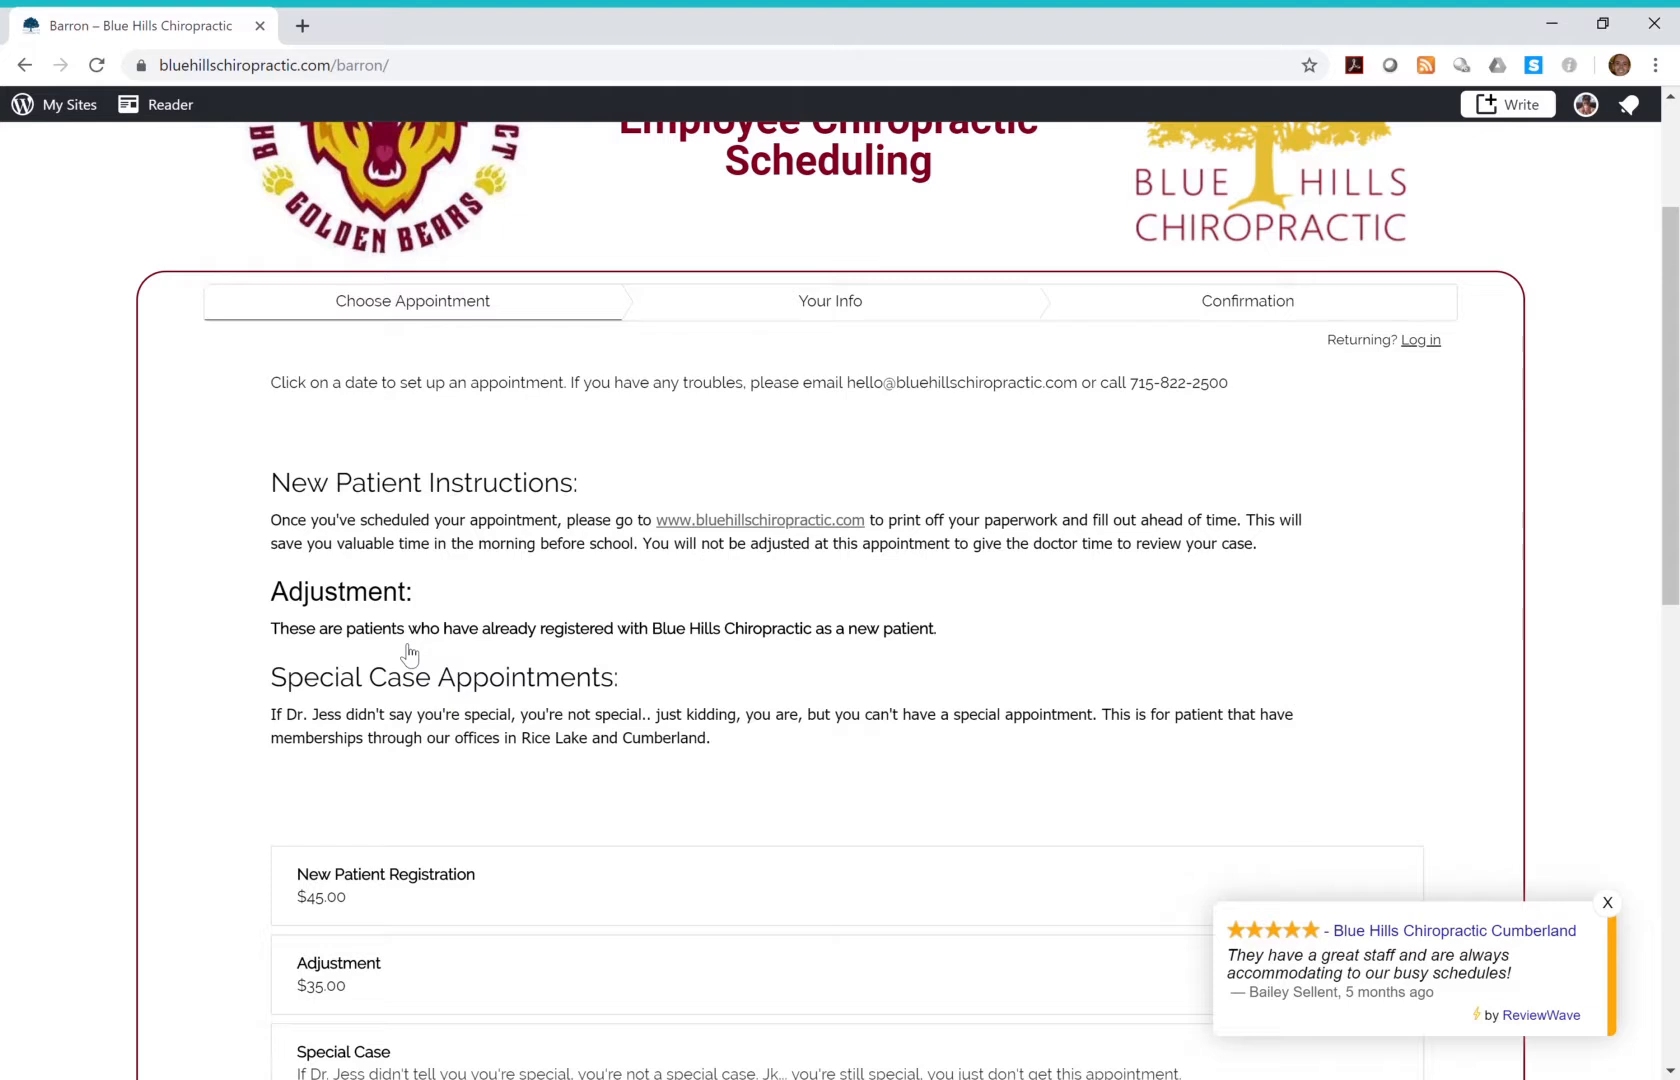
pyautogui.scroll(-3)
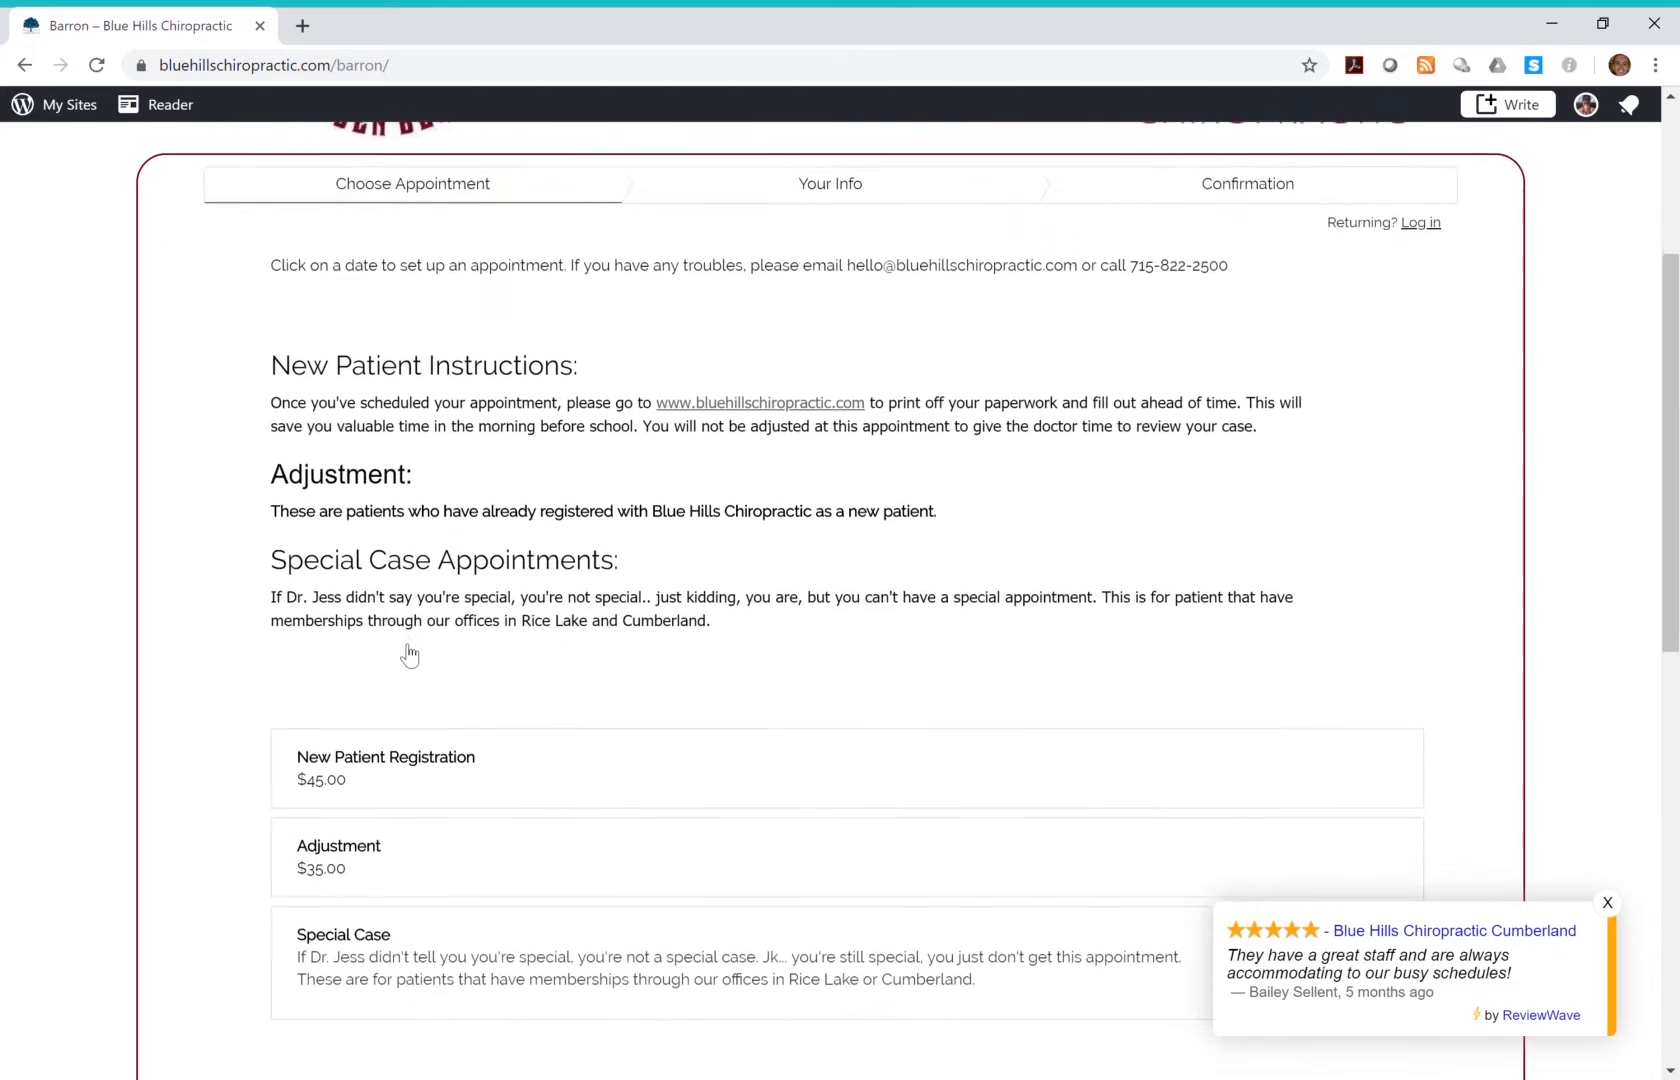
pyautogui.scroll(-3)
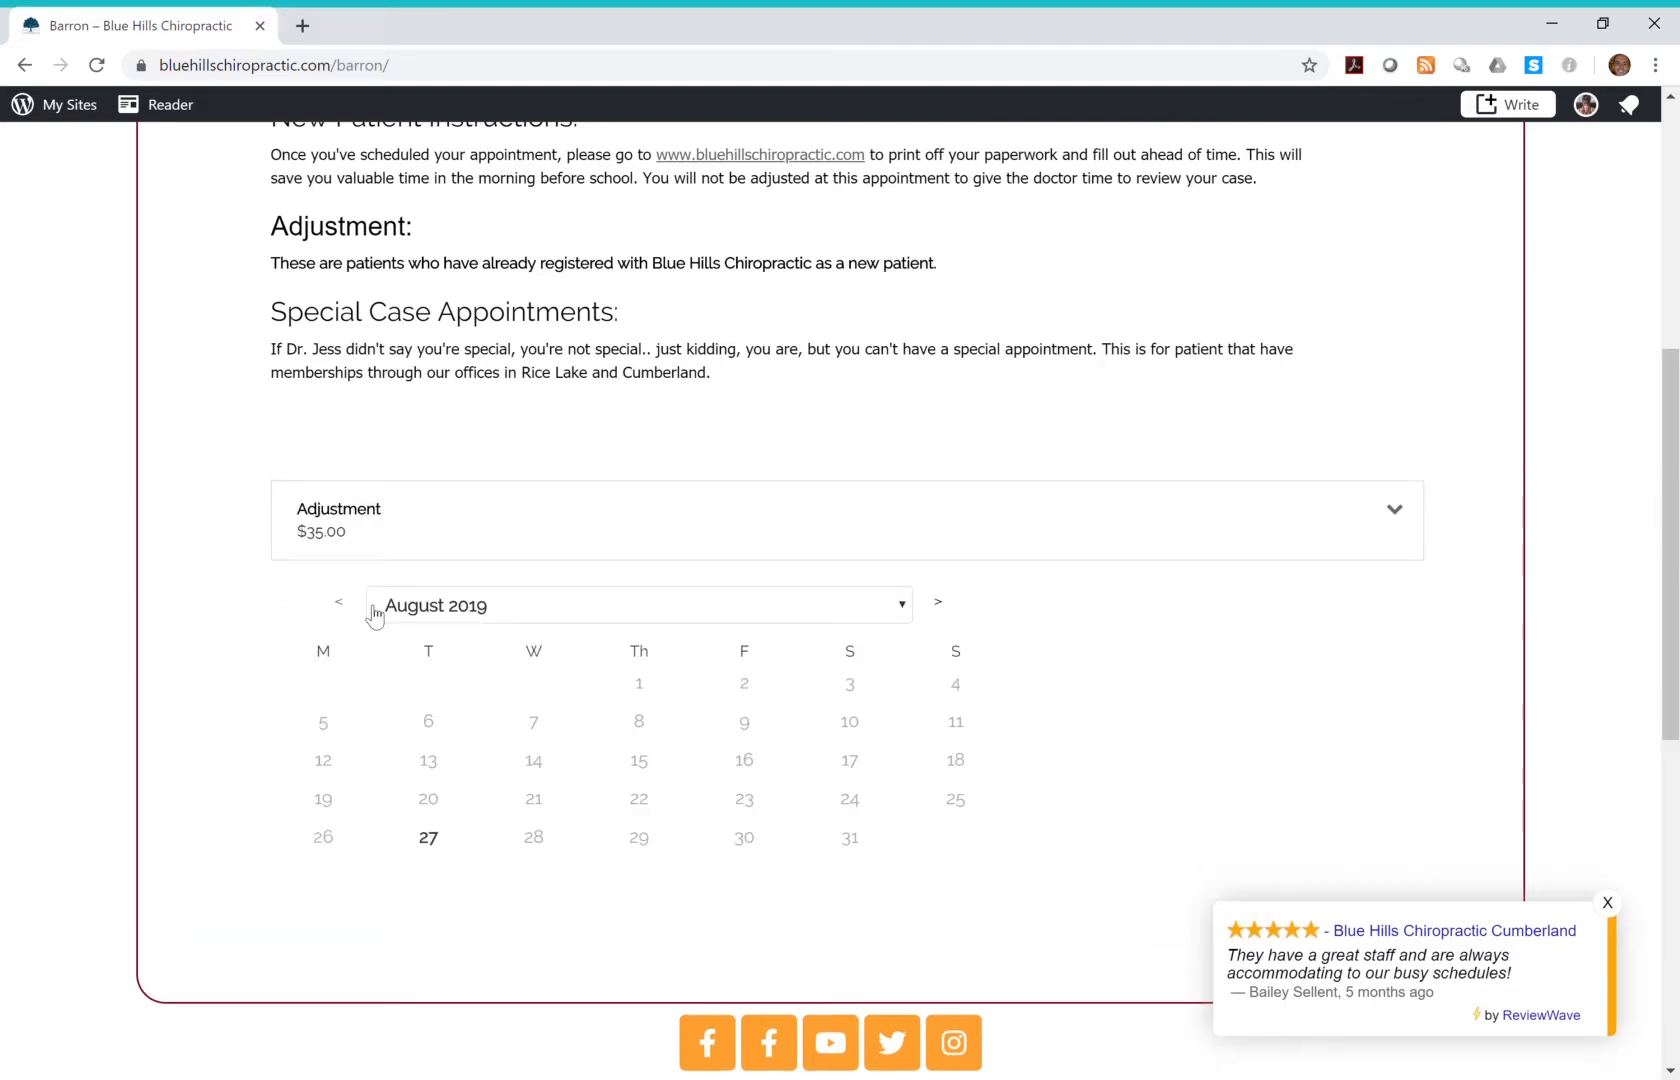
# - Book the Adjustment for August 27, 2019 at 7:30am and continue to patient info
pyautogui.click(428, 836)
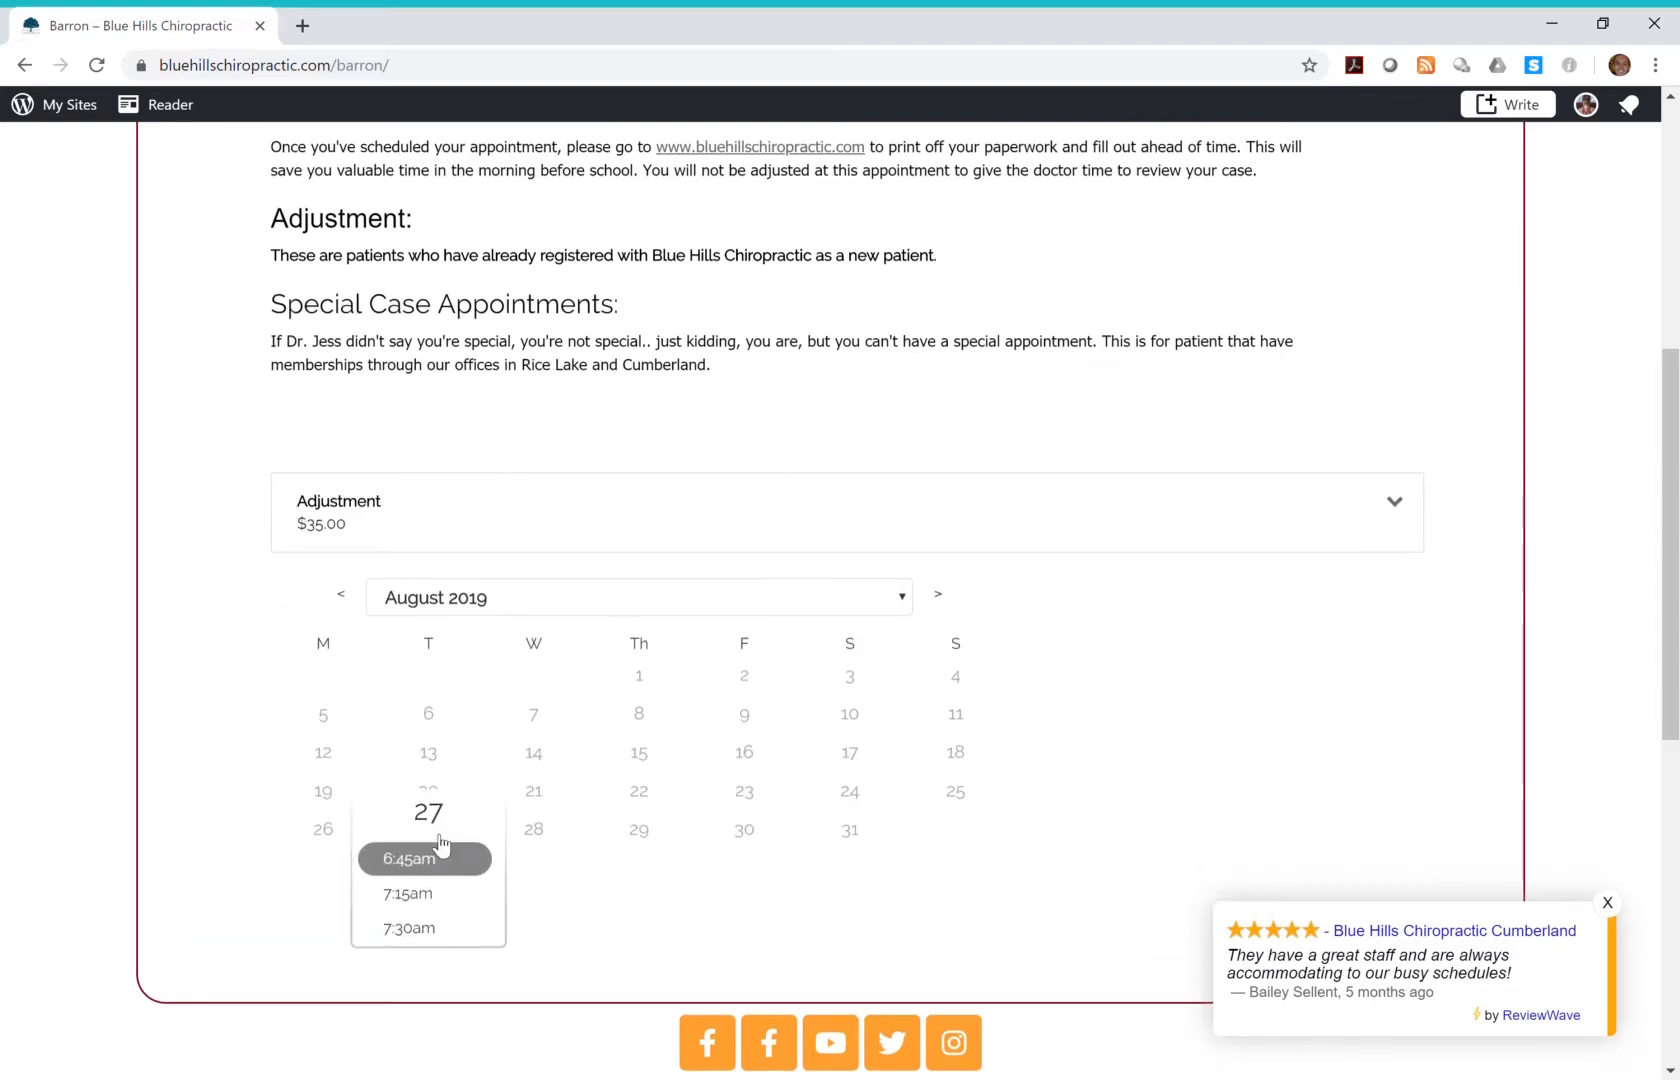
pyautogui.moveTo(428, 928)
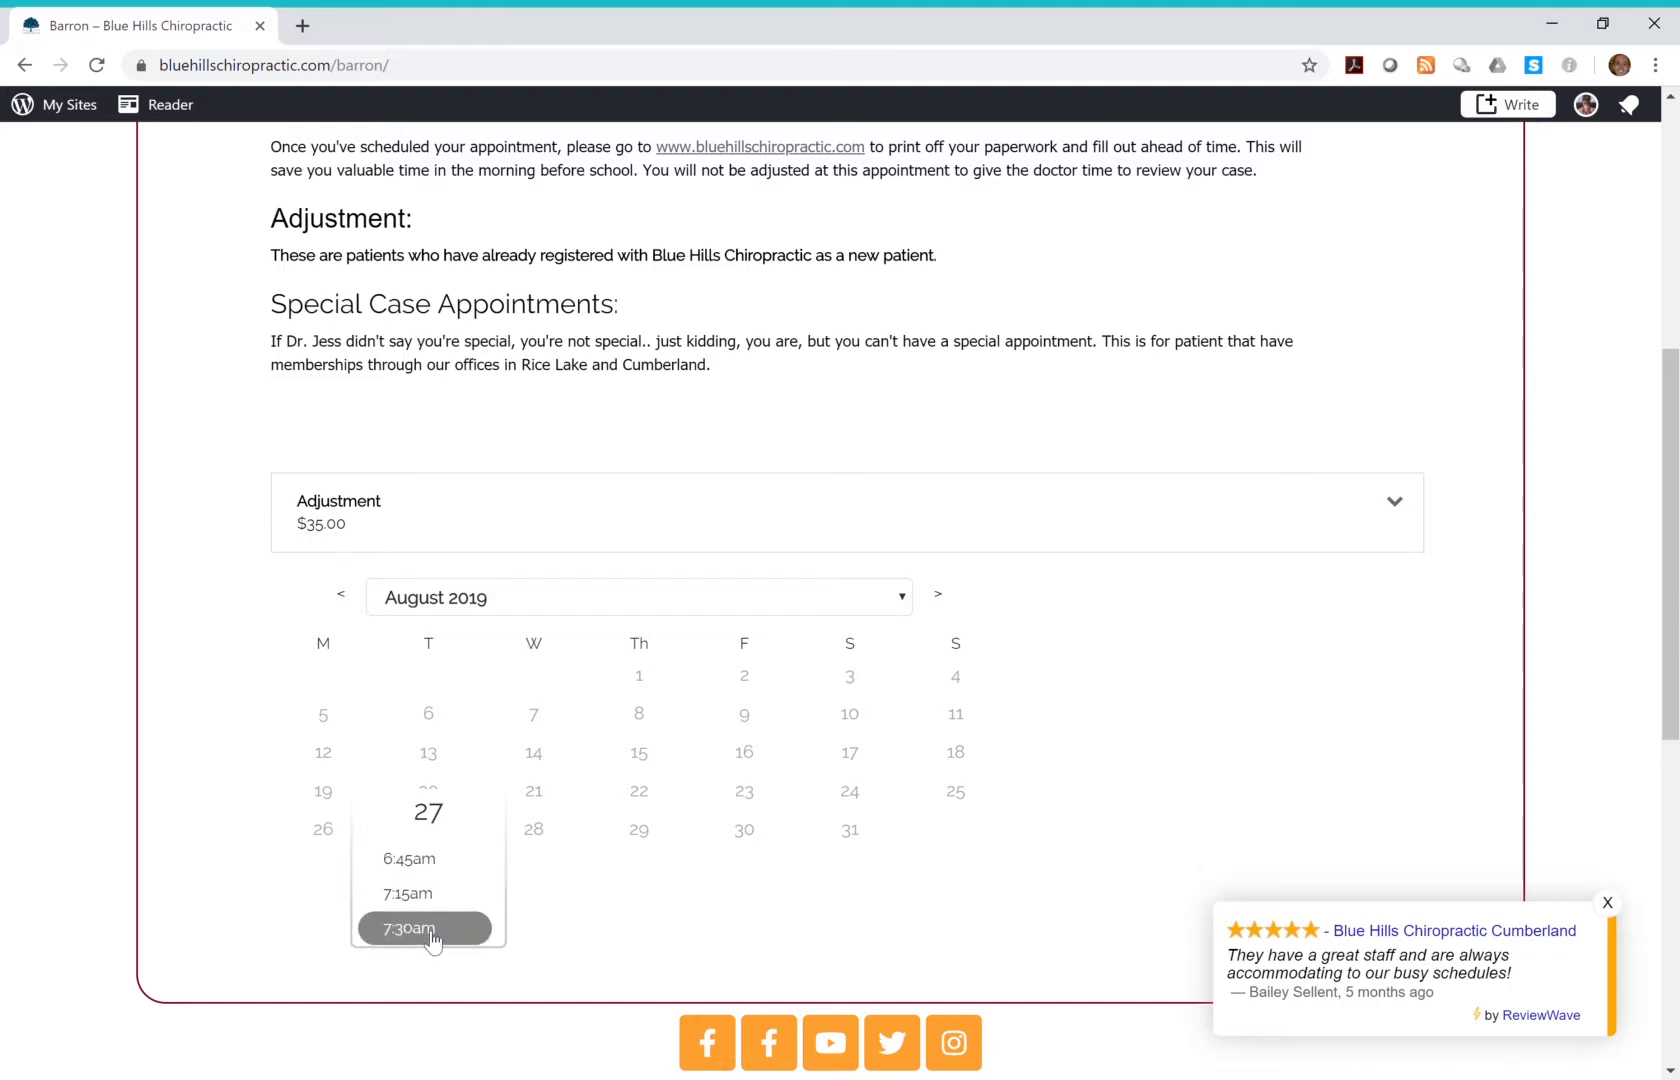
pyautogui.click(410, 928)
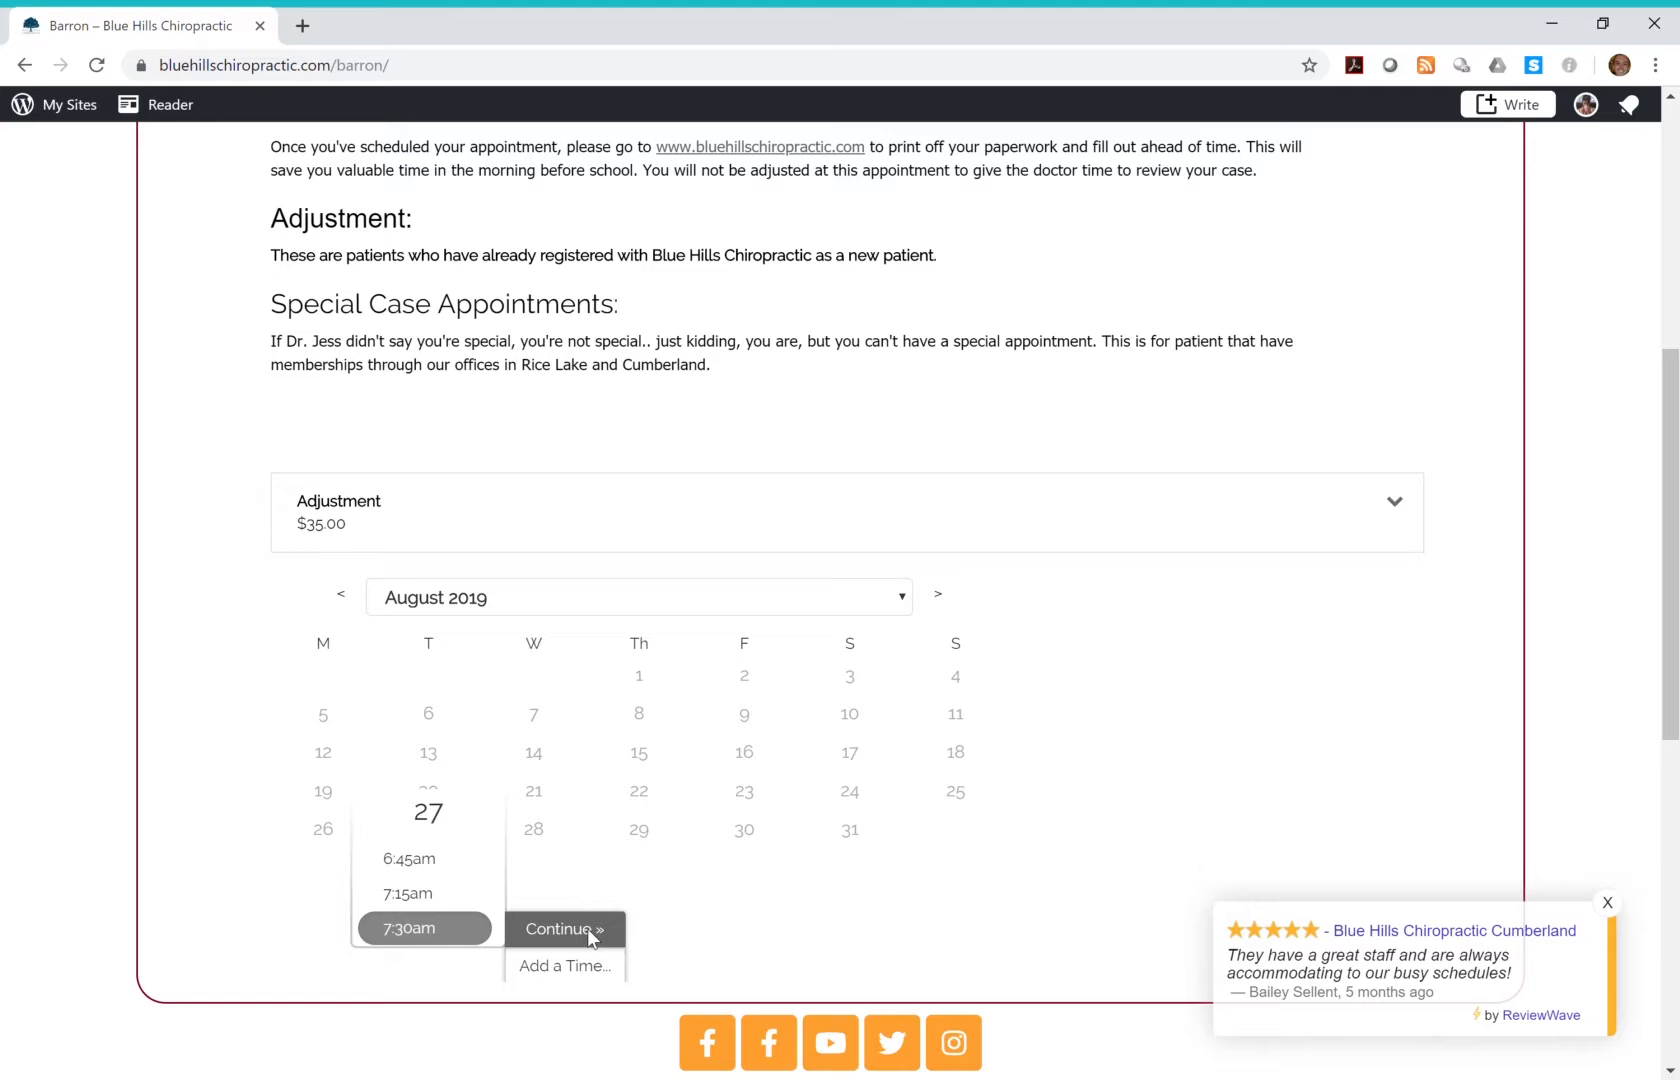
pyautogui.click(558, 928)
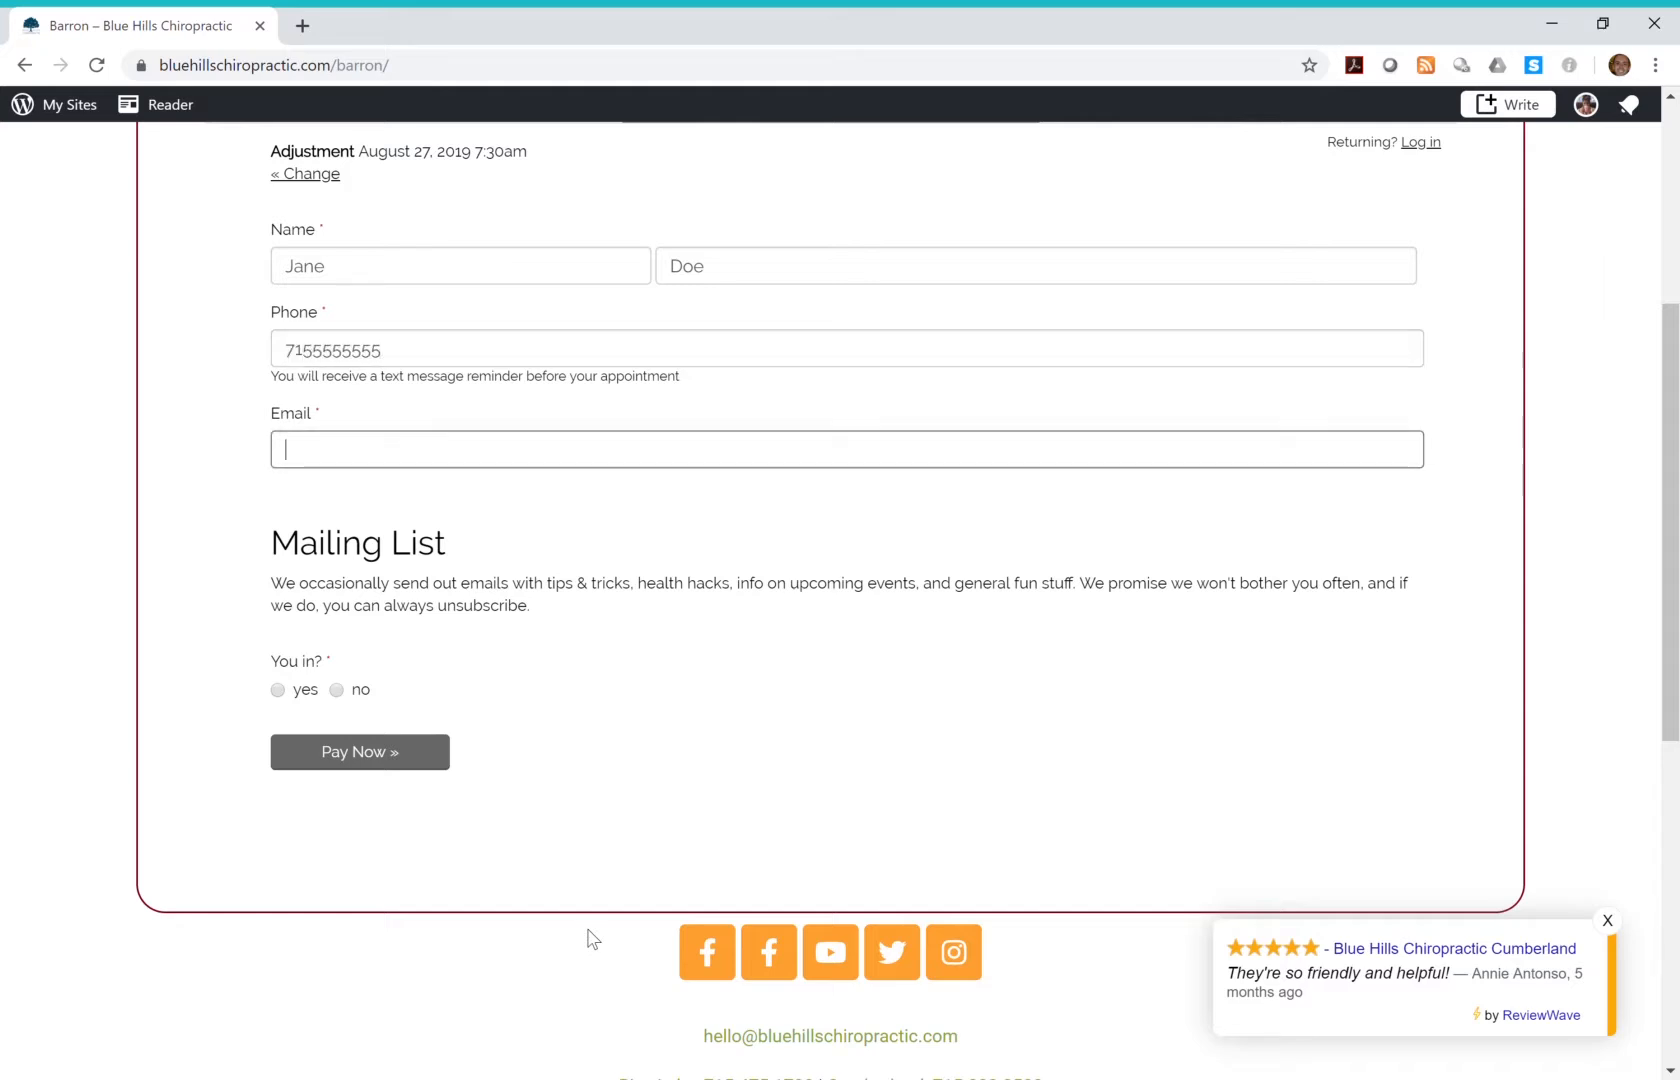
pyautogui.write('jane.dow')
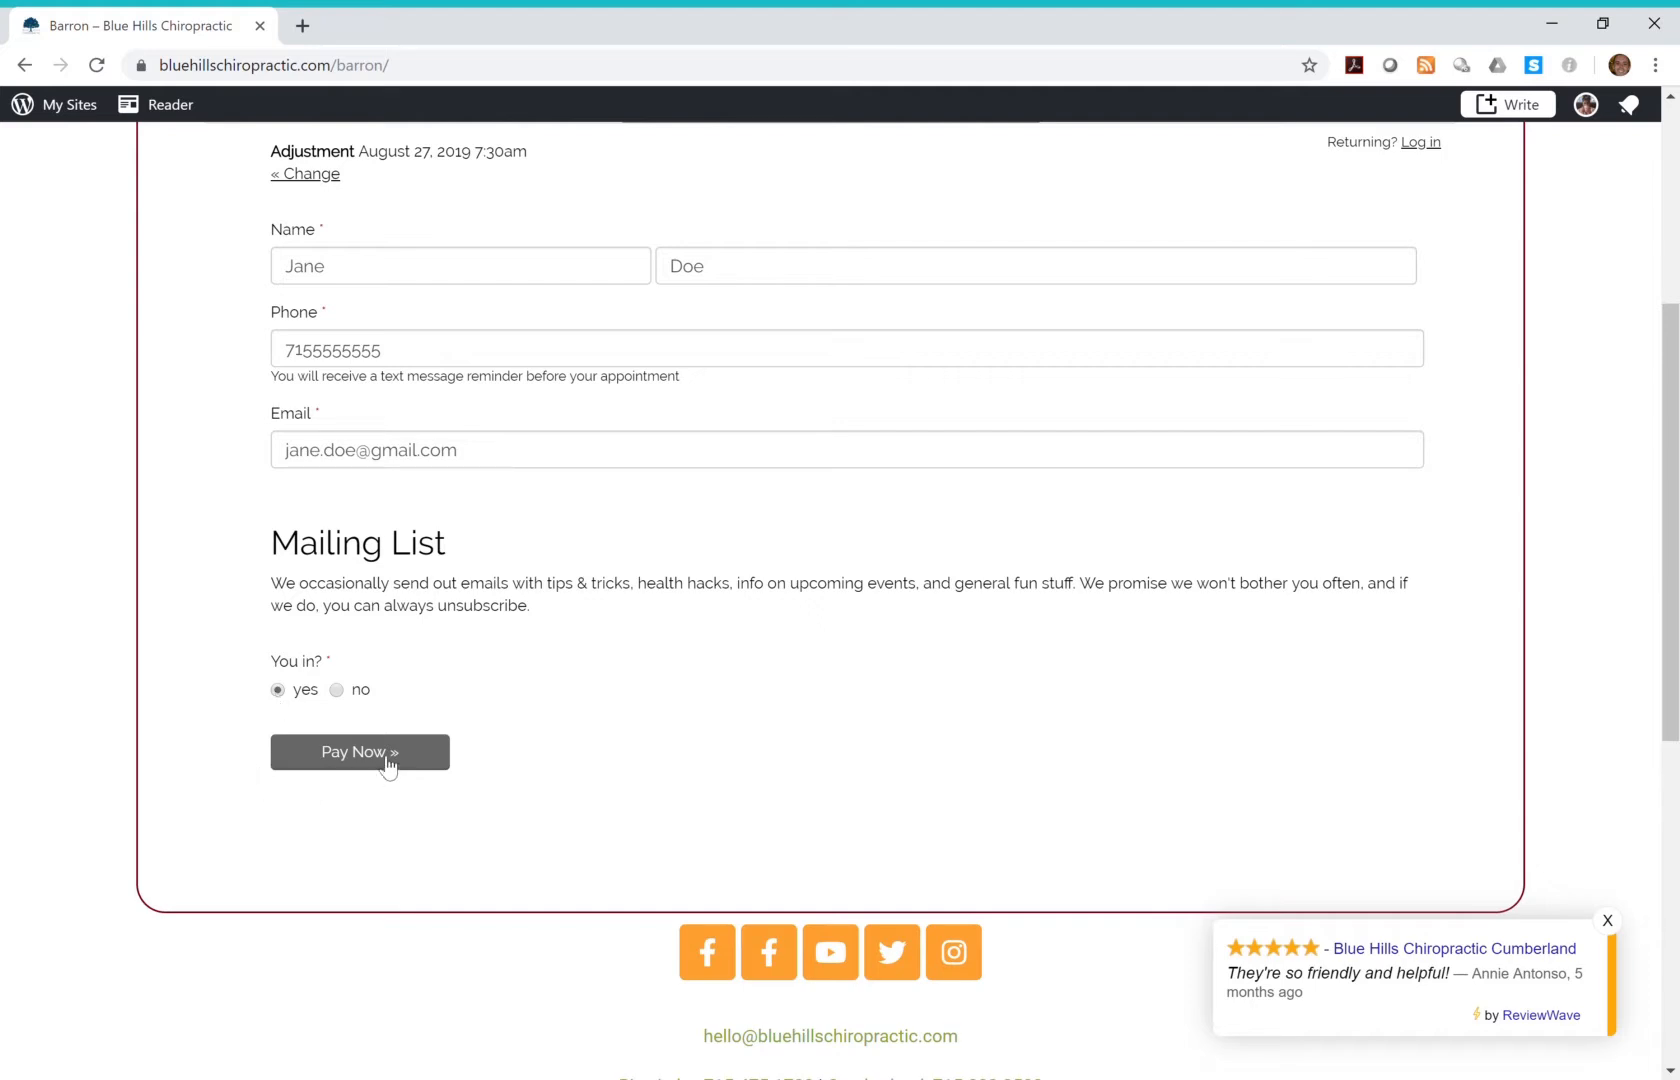
pyautogui.click(360, 752)
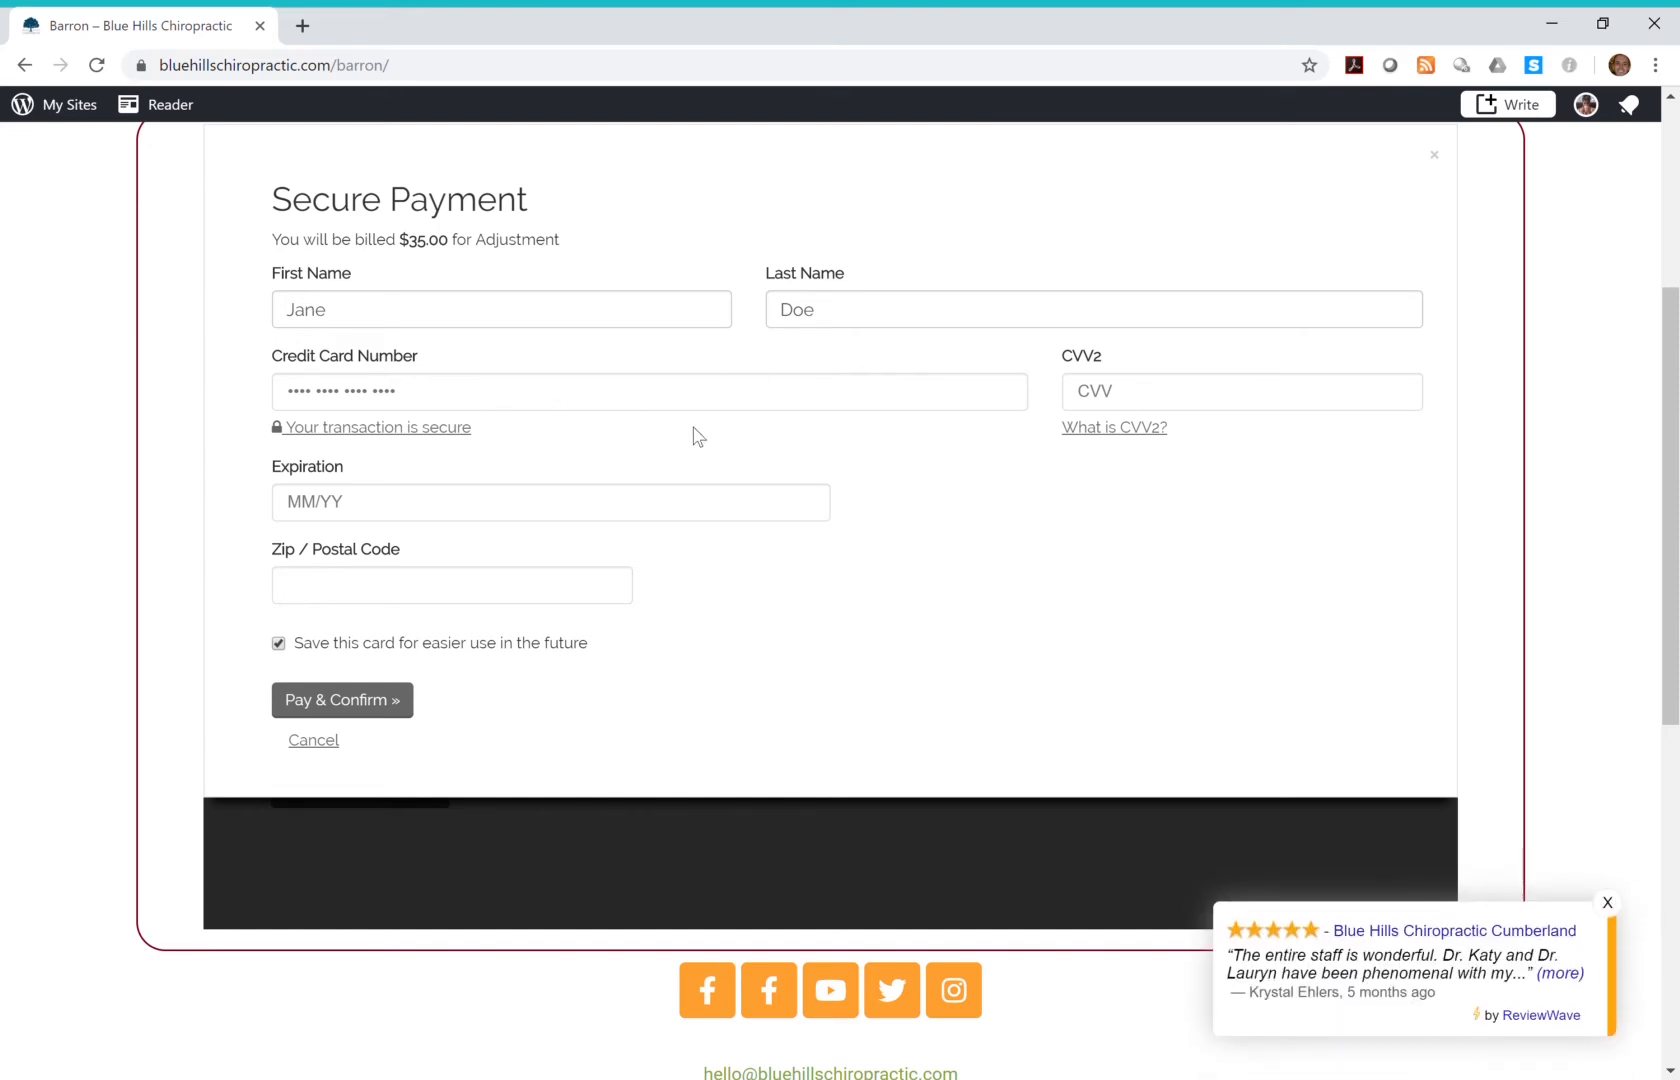
pyautogui.moveTo(334, 616)
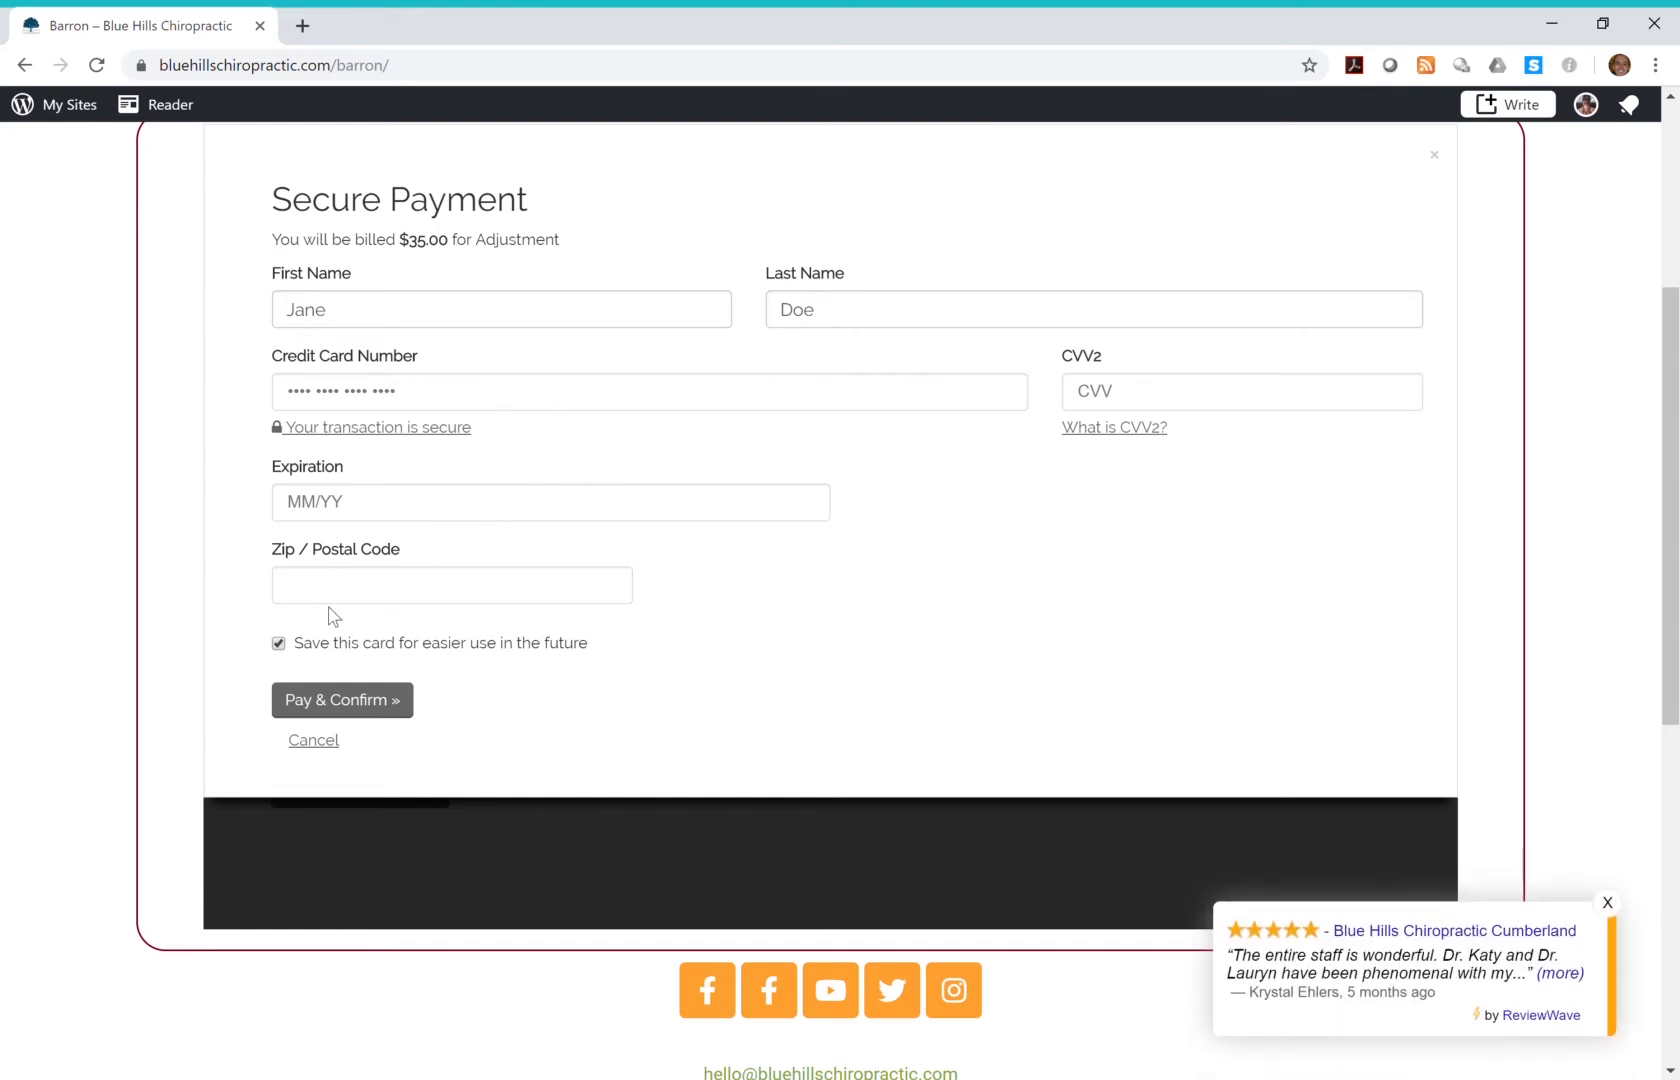
pyautogui.moveTo(558, 696)
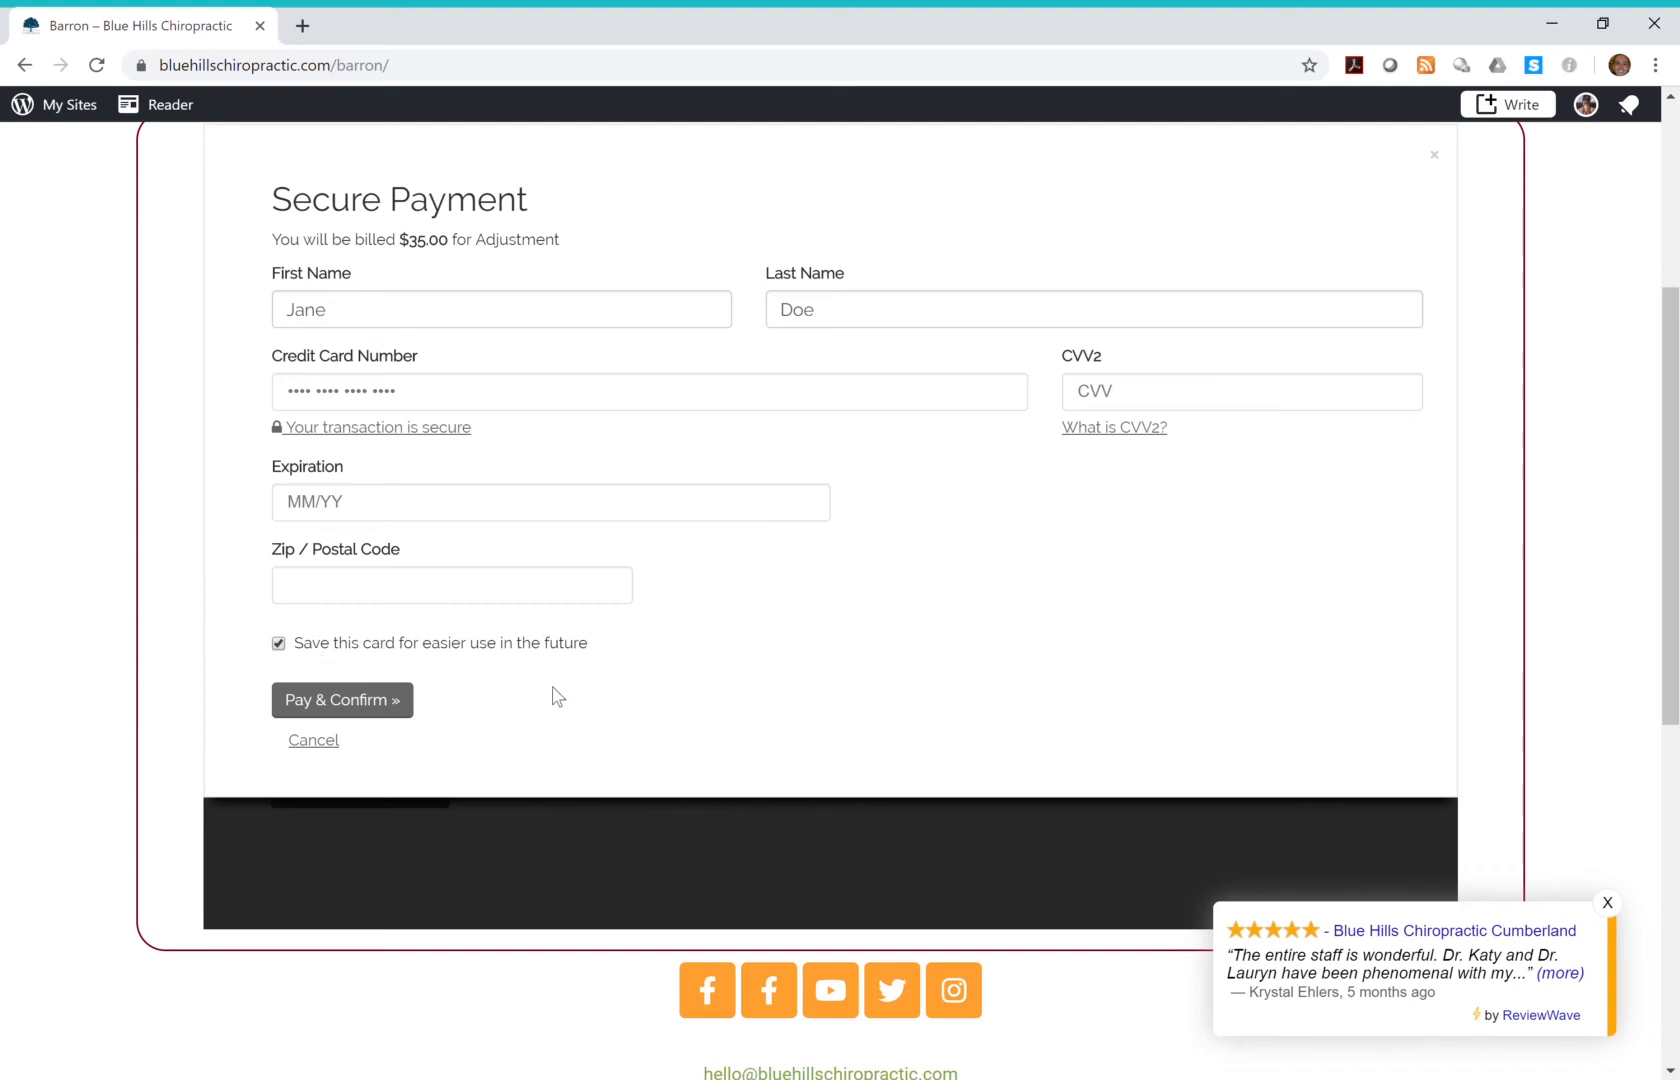
pyautogui.moveTo(370, 712)
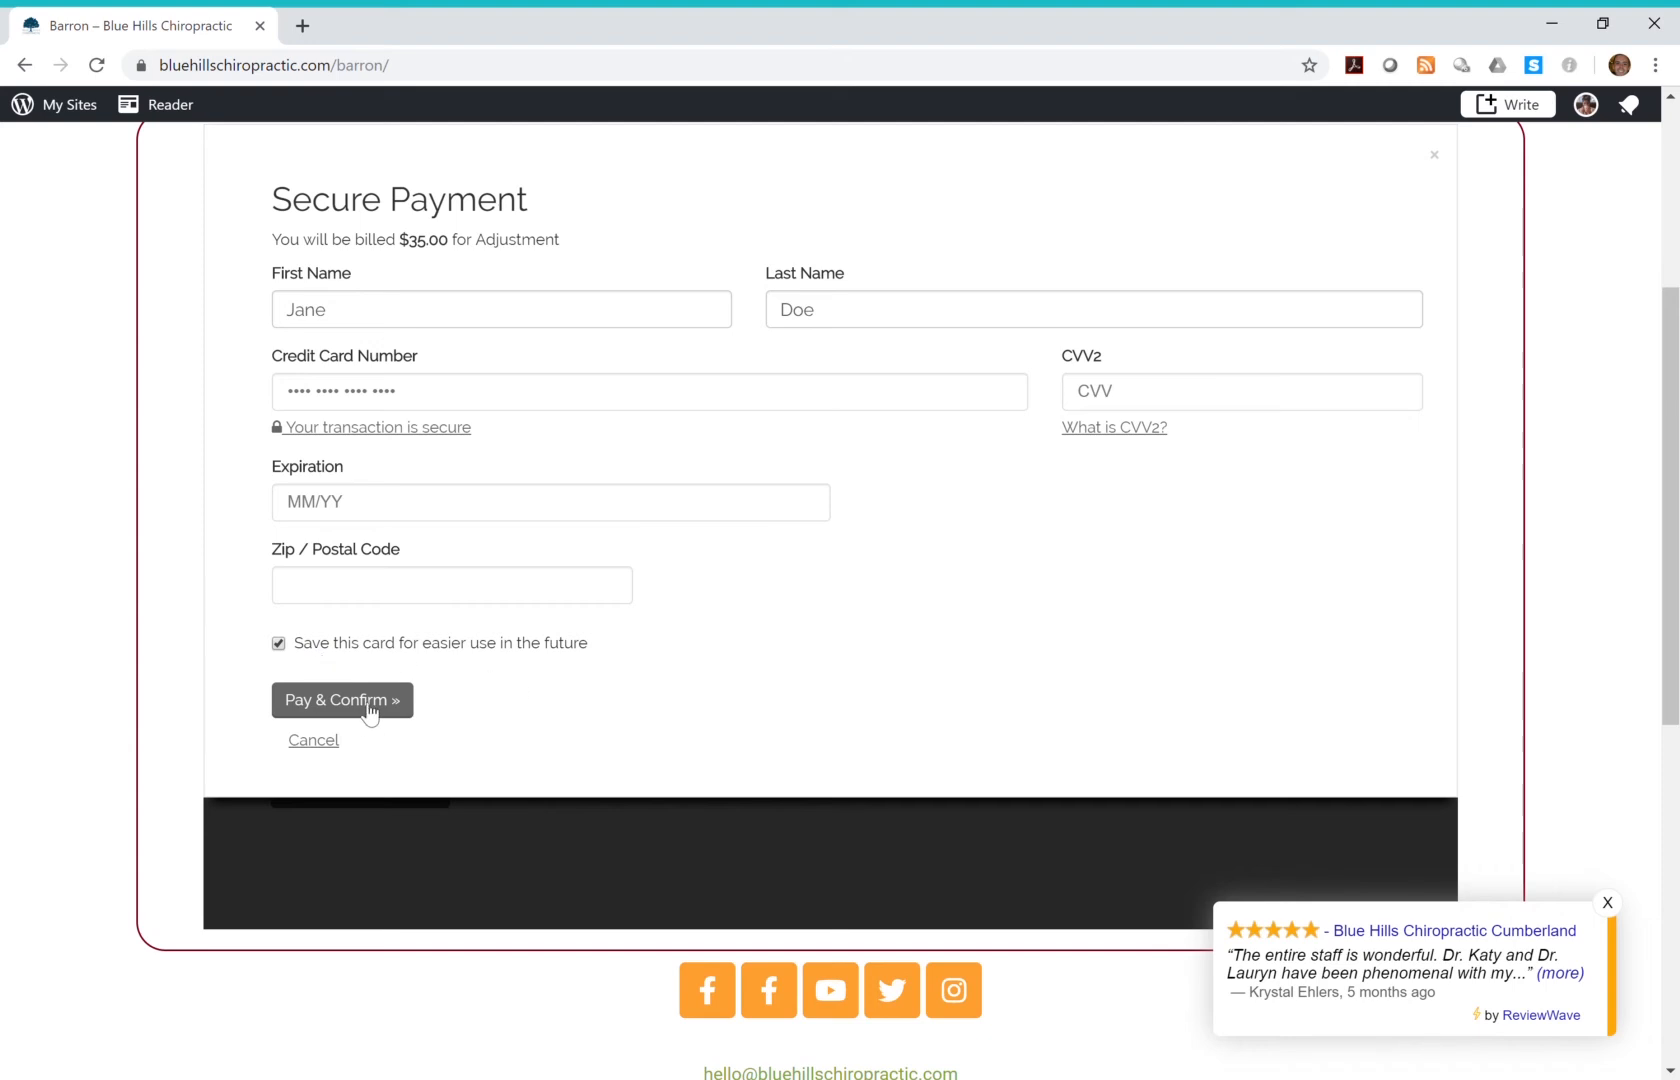
pyautogui.moveTo(818, 710)
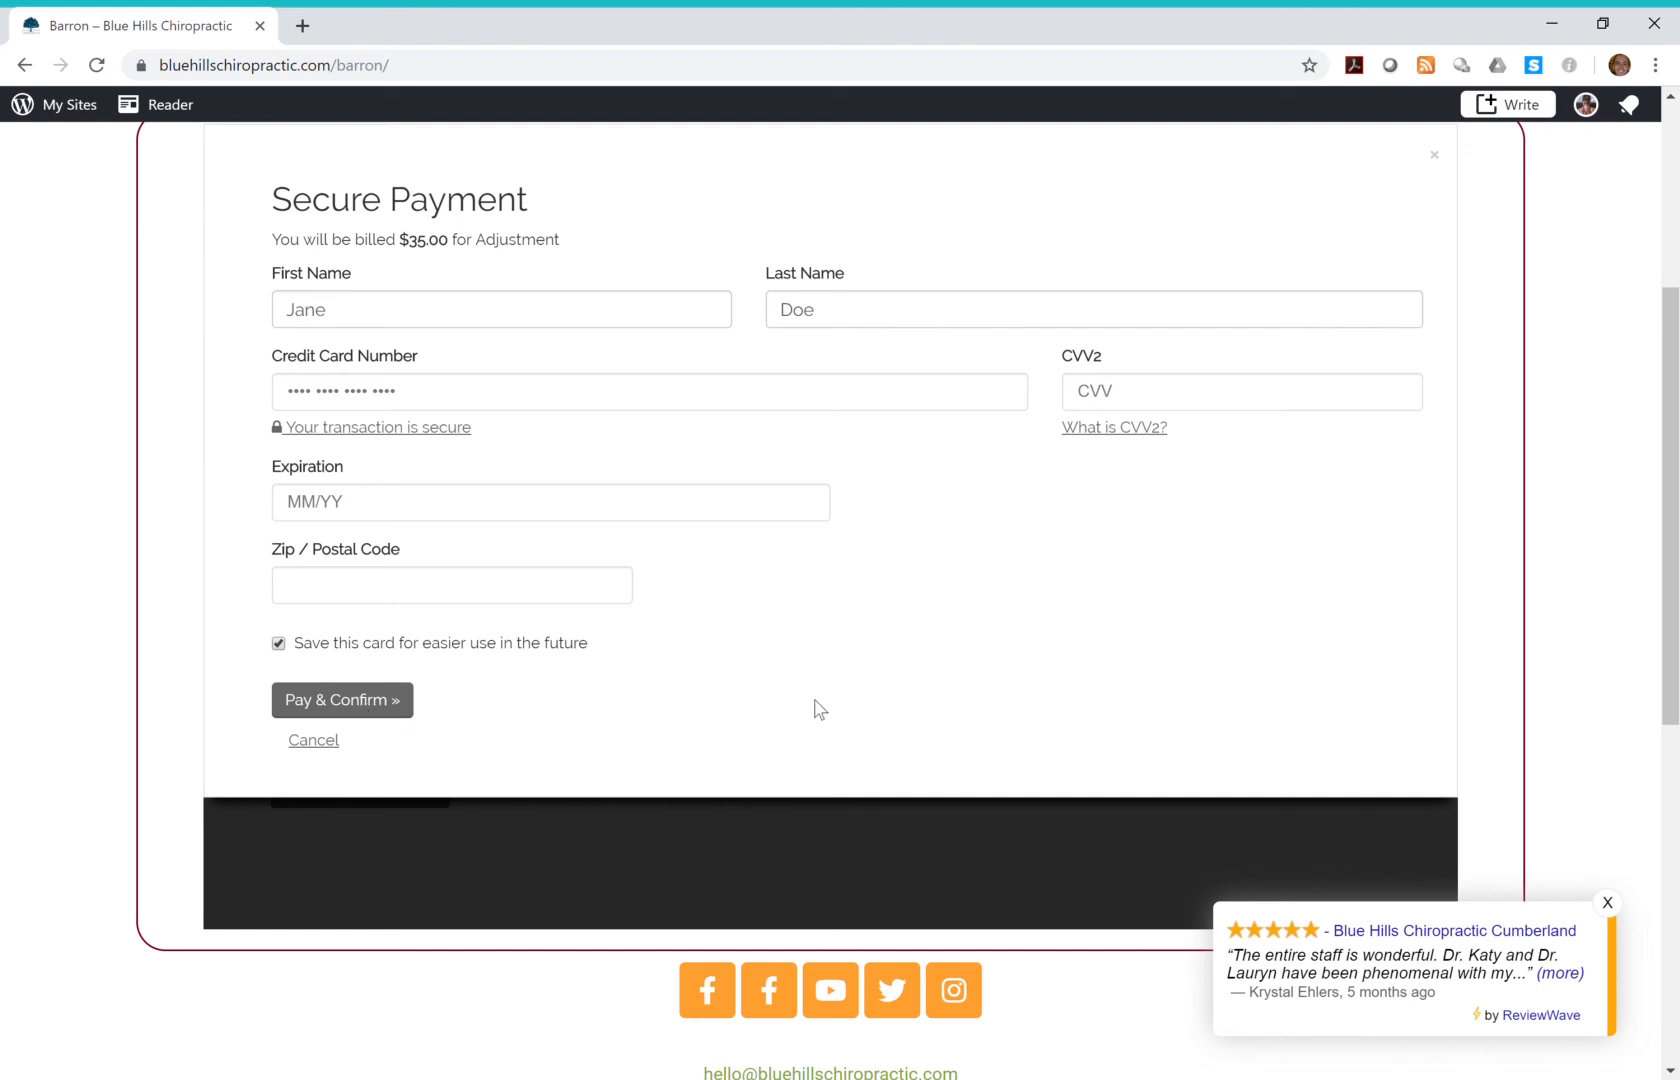